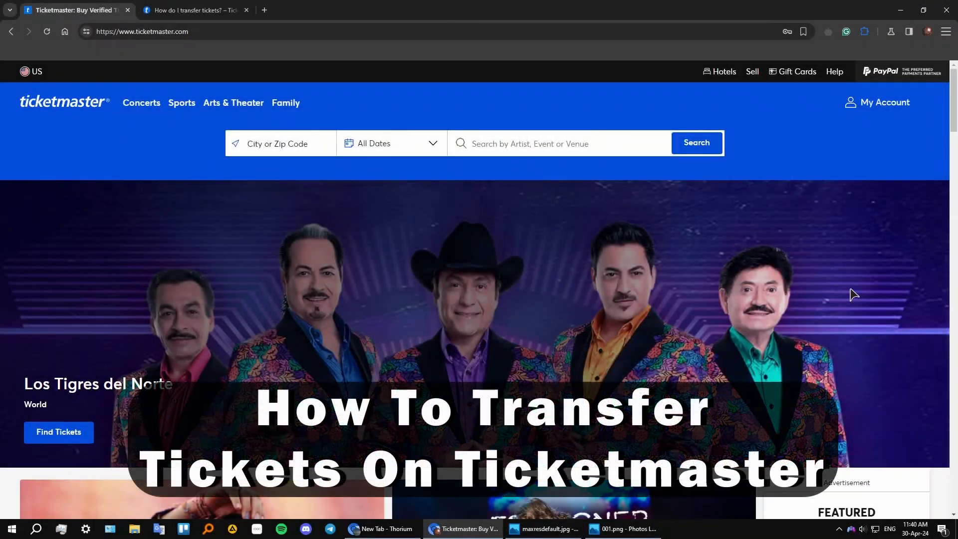
mouse_move(849, 266)
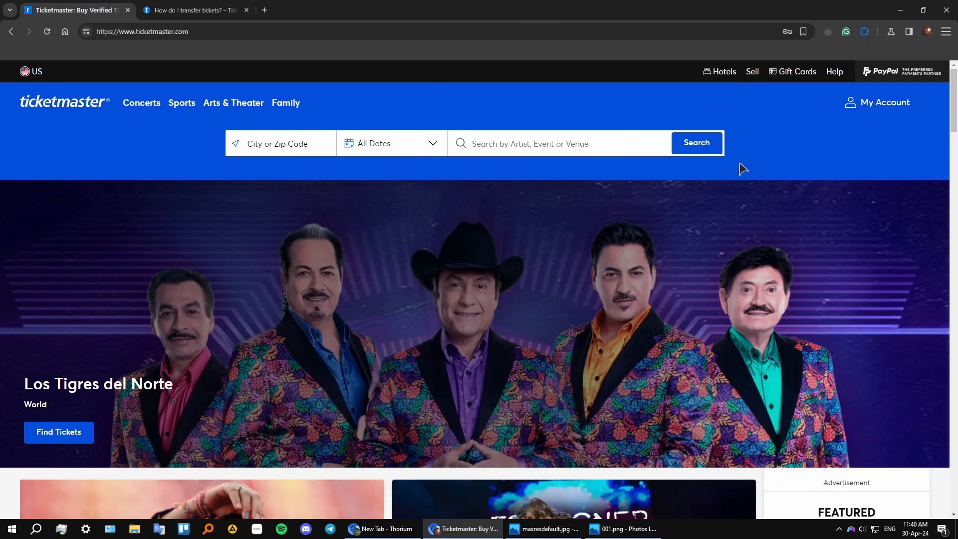
mouse_move(771, 148)
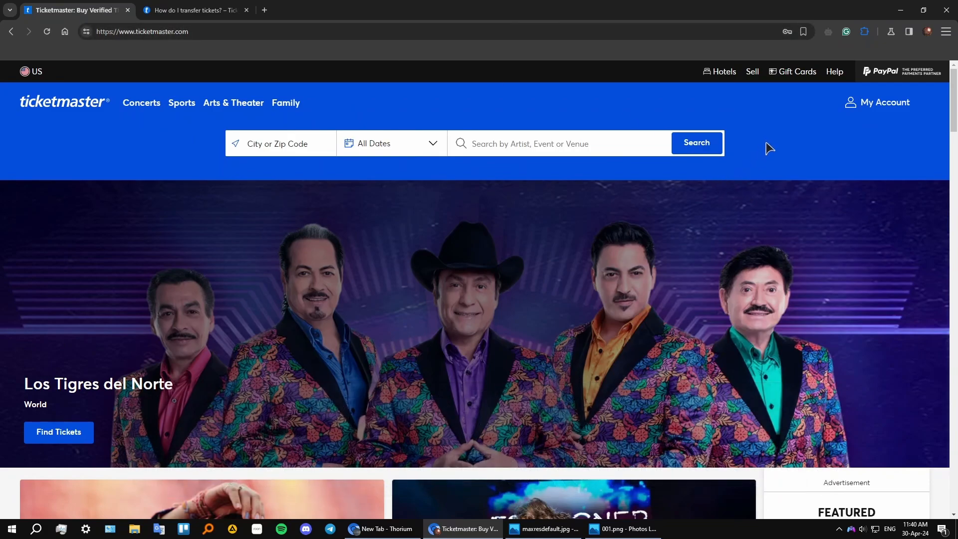
- Expand the My Account side panel showing Upcoming Events, Past Events and My Listings
click(883, 102)
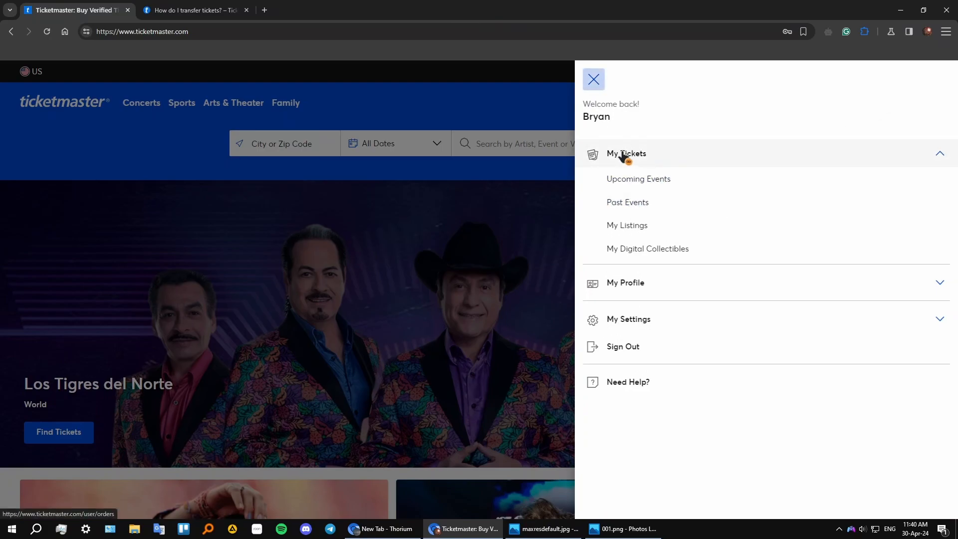
mouse_move(638, 179)
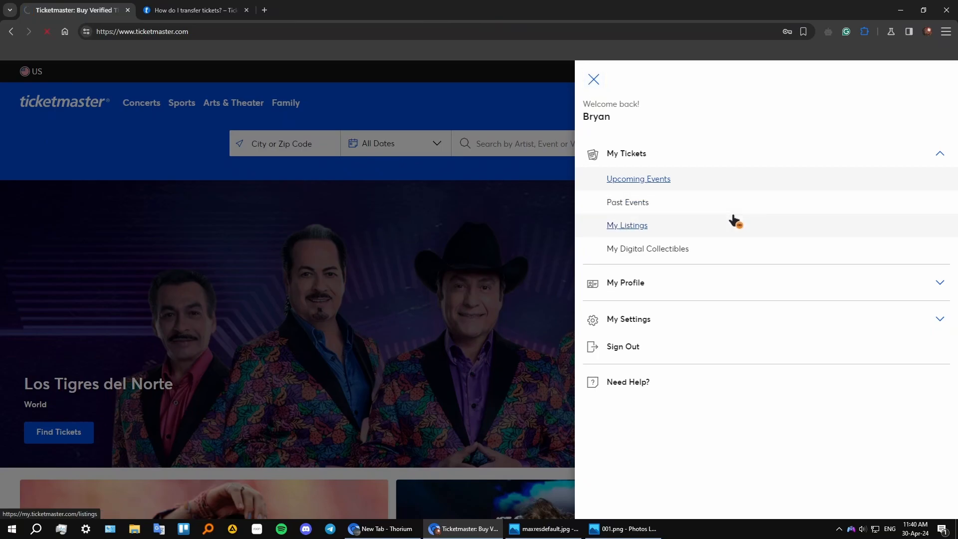
- Go to Upcoming Events on the My Tickets page, which lists no upcoming events
click(637, 179)
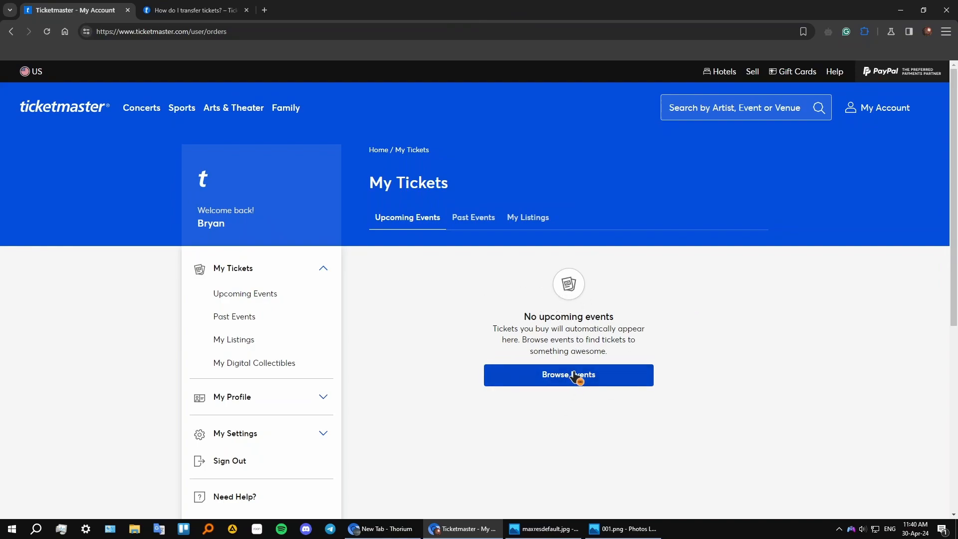
mouse_move(578, 348)
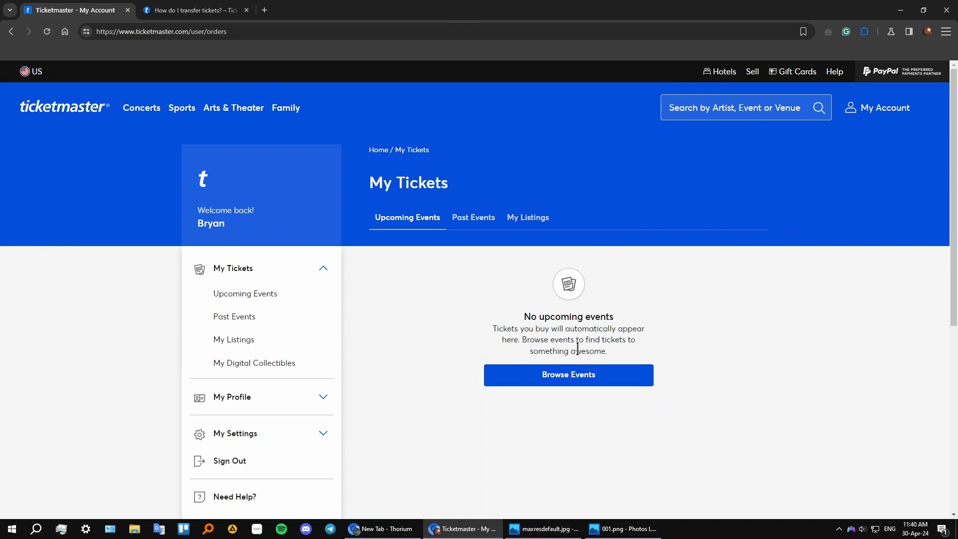
mouse_move(543, 320)
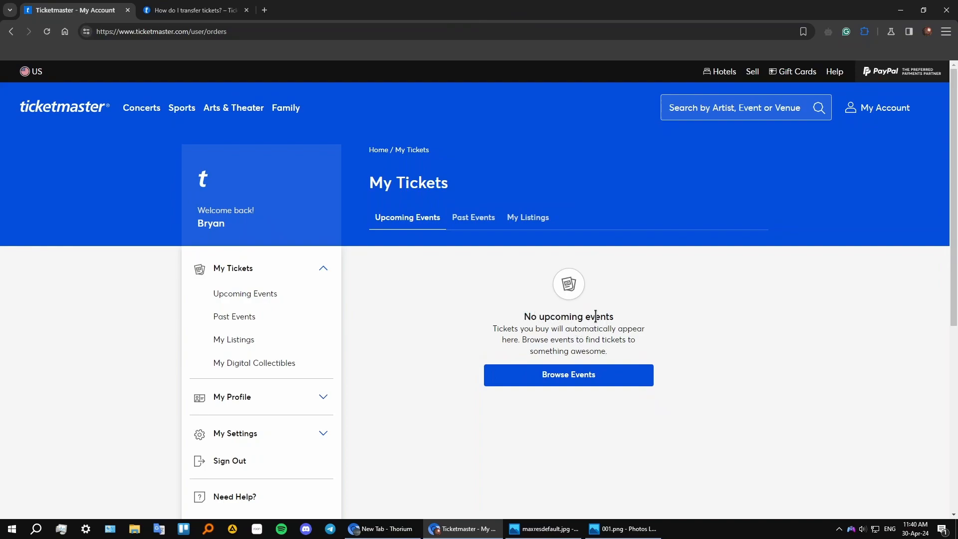
mouse_move(598, 305)
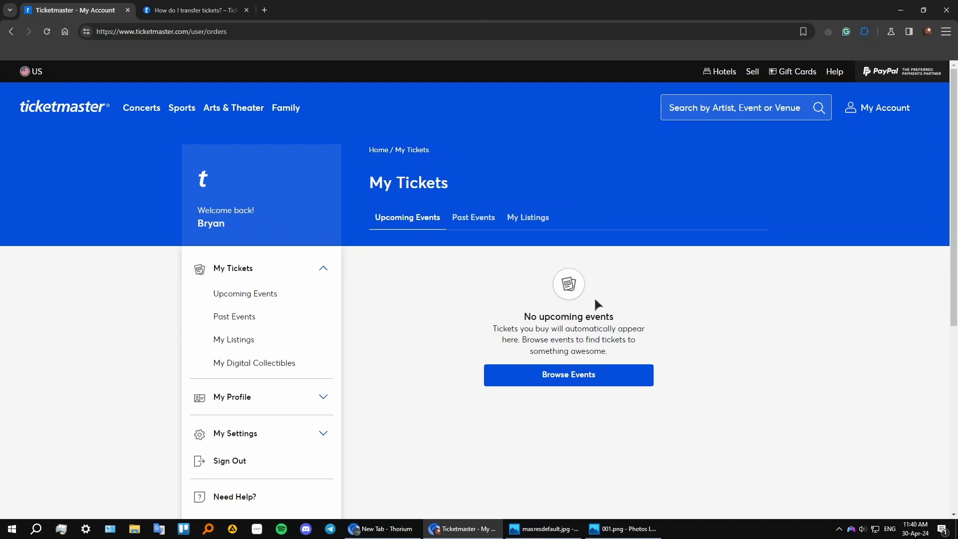
mouse_move(577, 328)
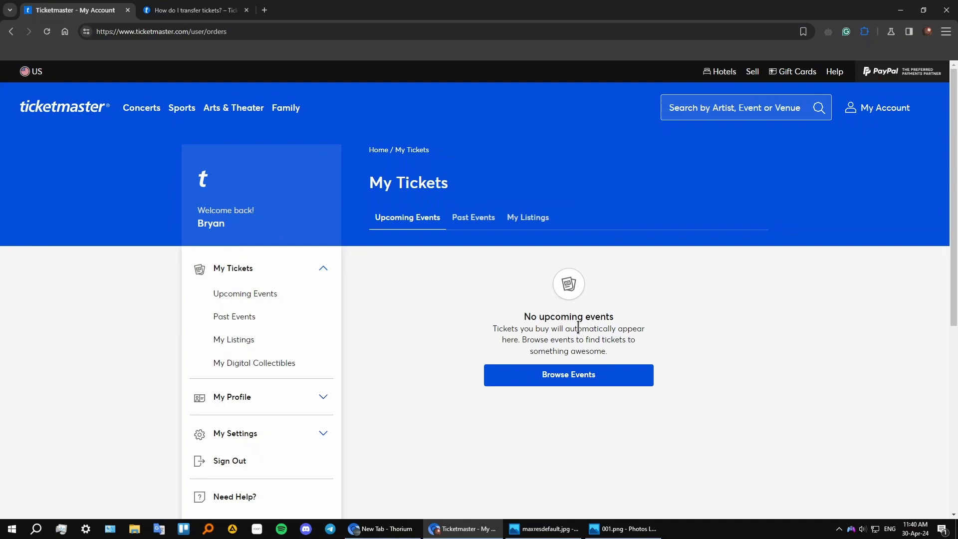
mouse_move(562, 260)
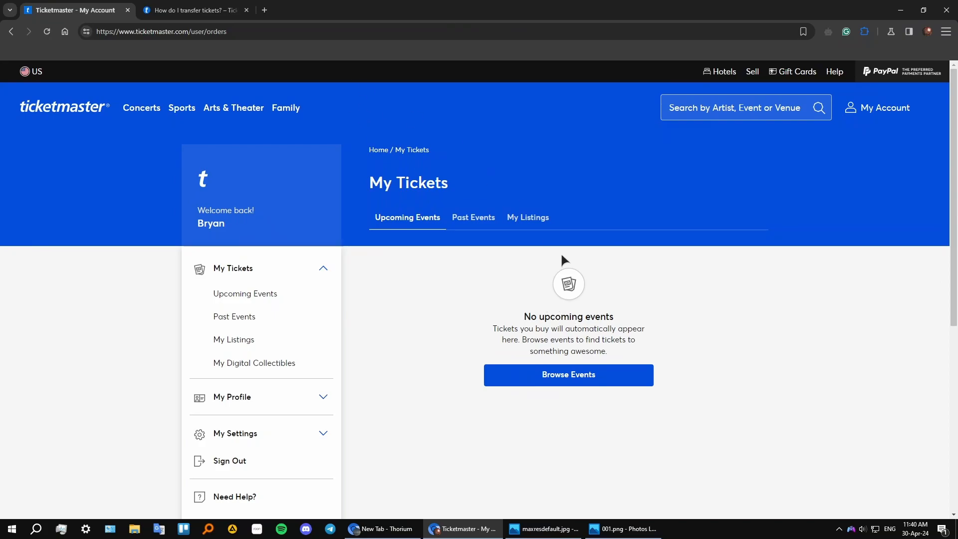
- View the maxresdefault.jpg mobile-app ticket screenshot in Photos, zoomed out slightly
click(540, 530)
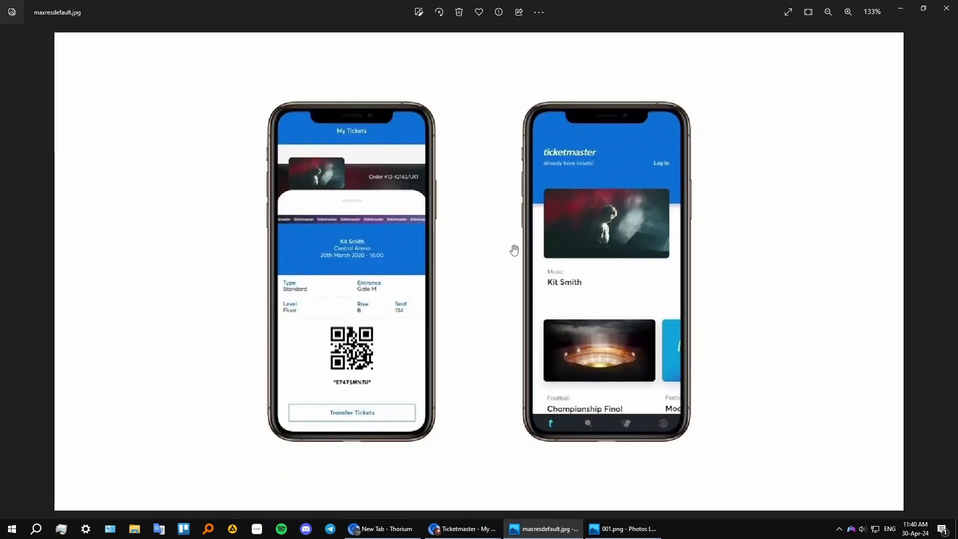
mouse_move(421, 301)
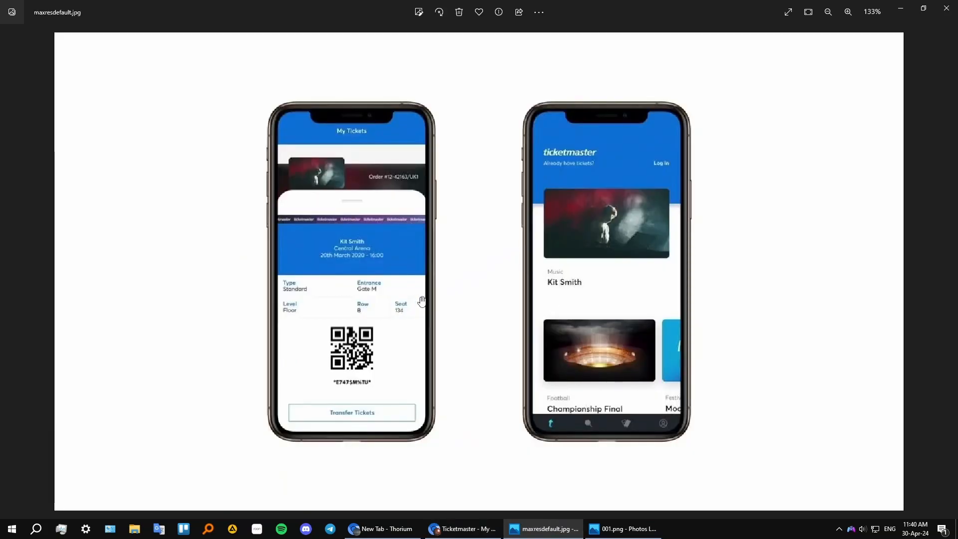
mouse_move(408, 309)
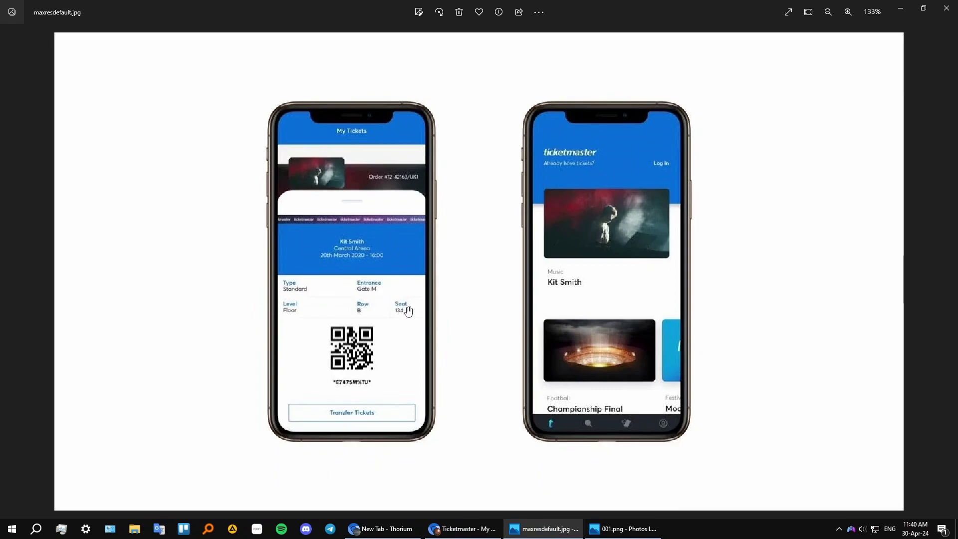
mouse_move(333, 292)
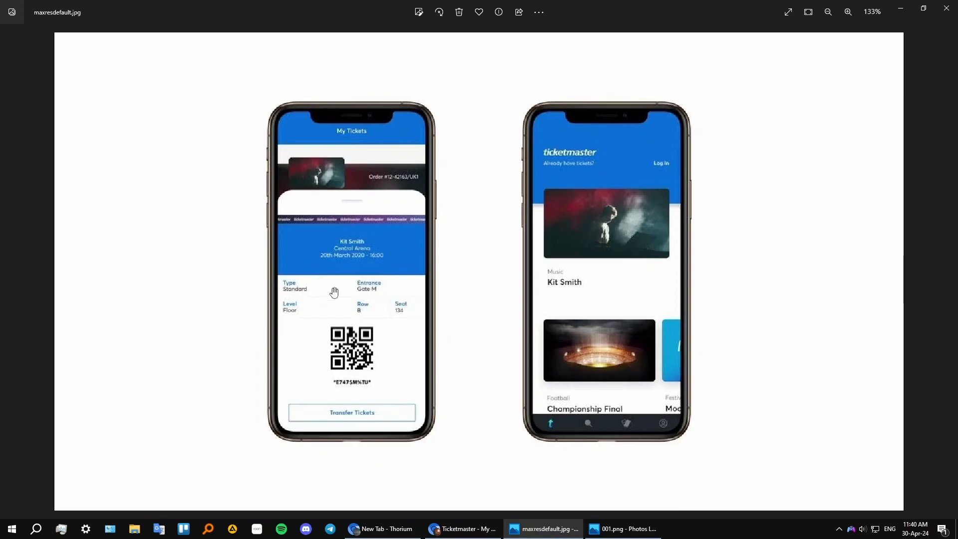
mouse_move(301, 301)
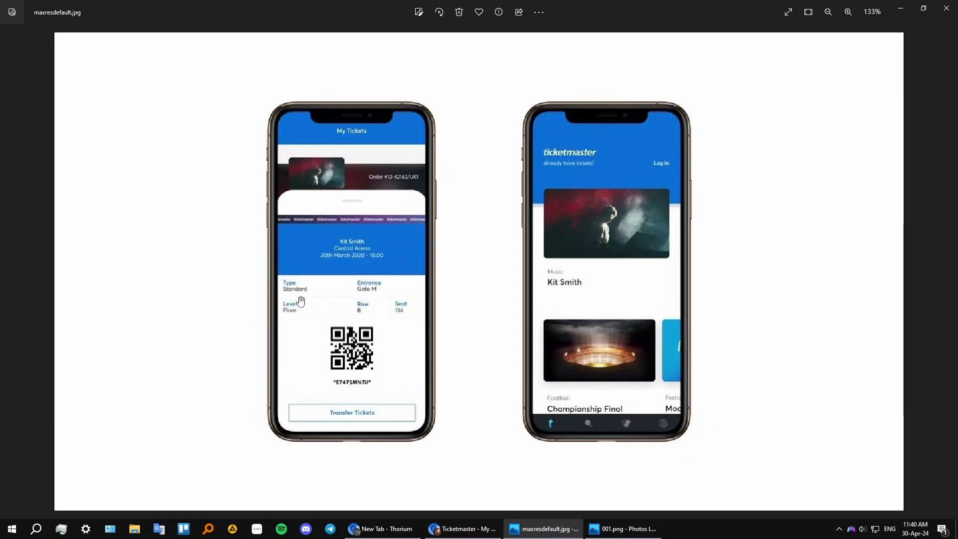
mouse_move(301, 325)
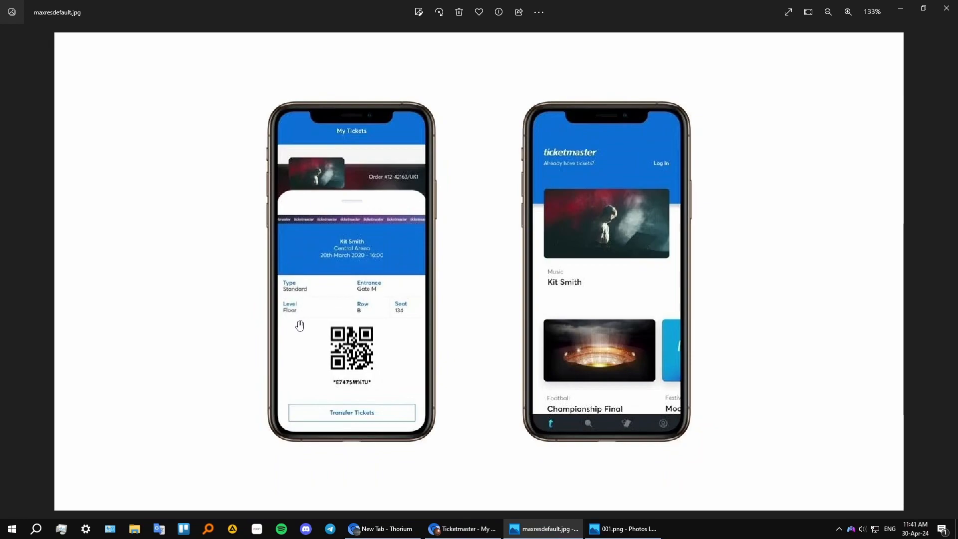
mouse_move(445, 310)
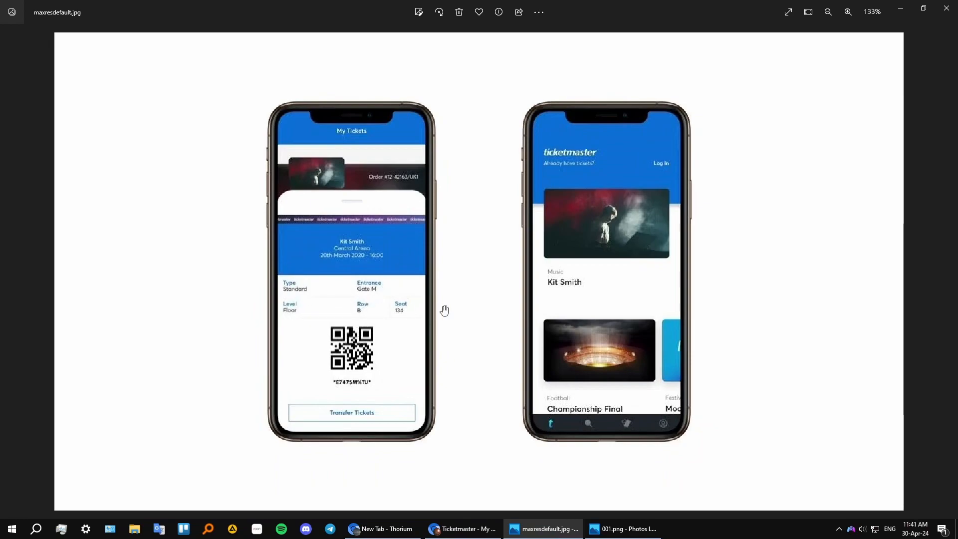
mouse_move(398, 307)
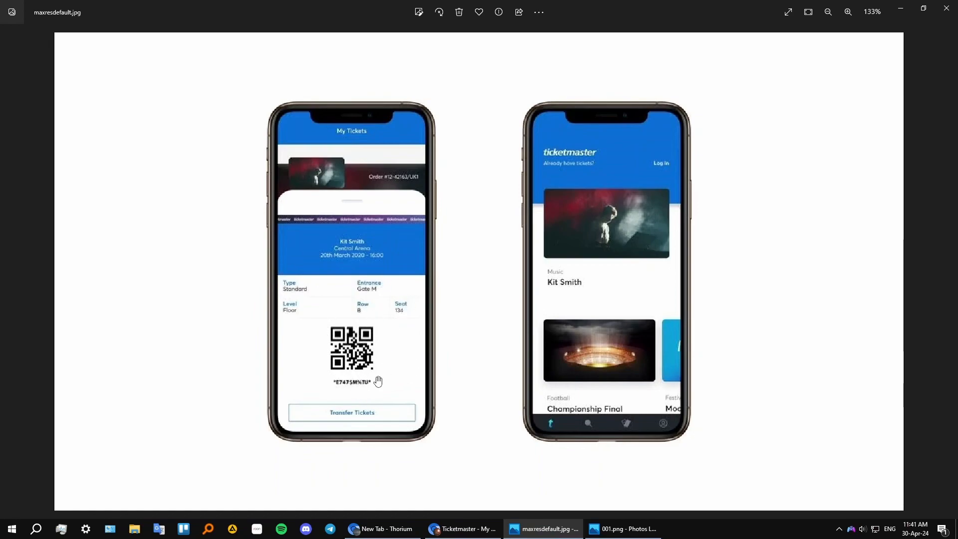
click(829, 12)
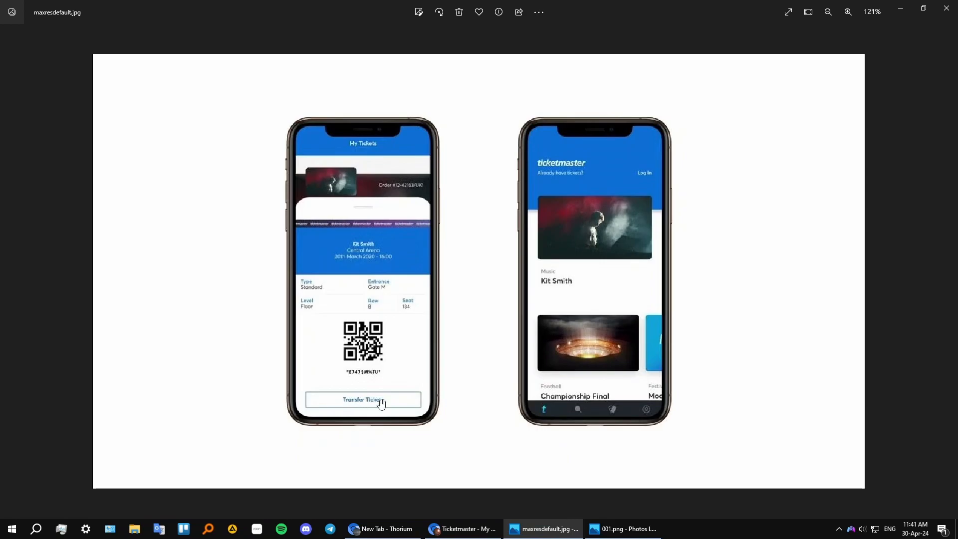
mouse_move(365, 425)
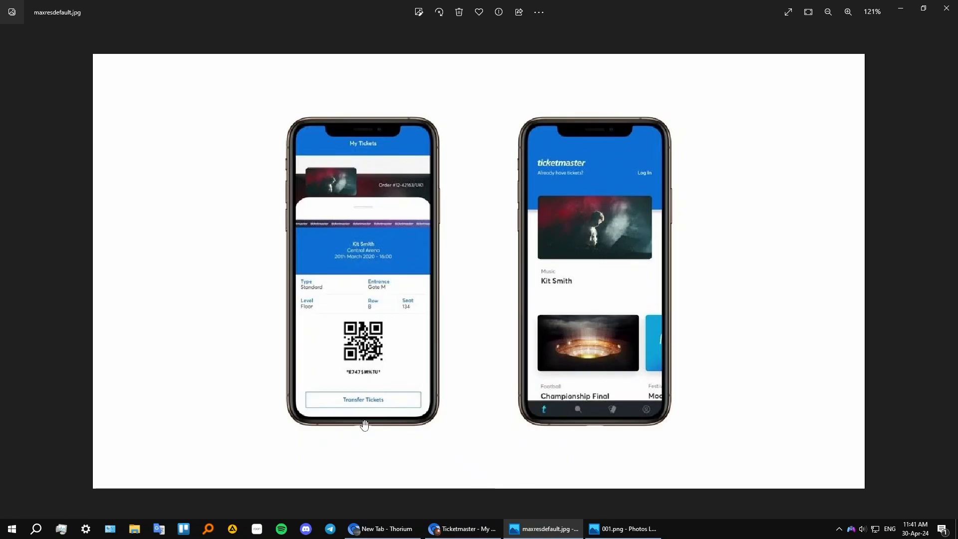
click(462, 529)
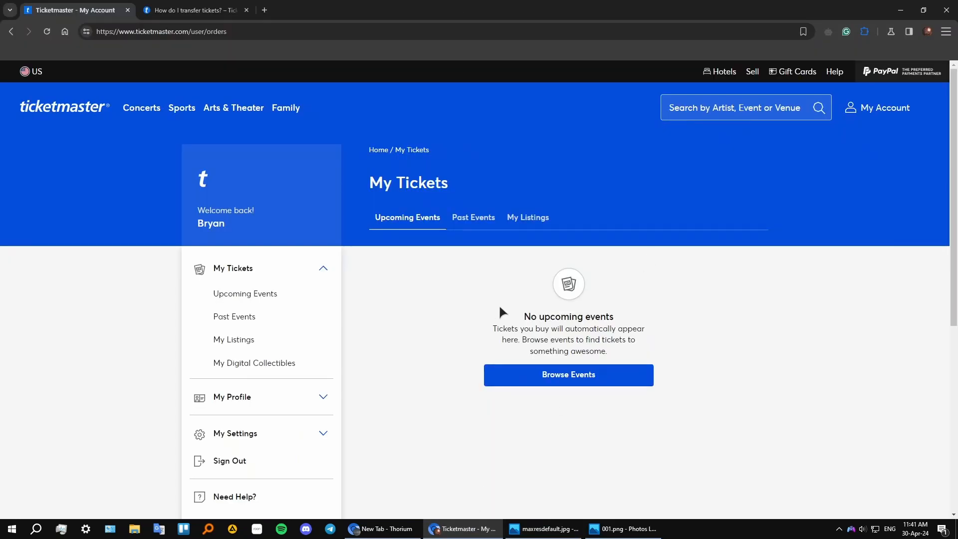
mouse_move(587, 288)
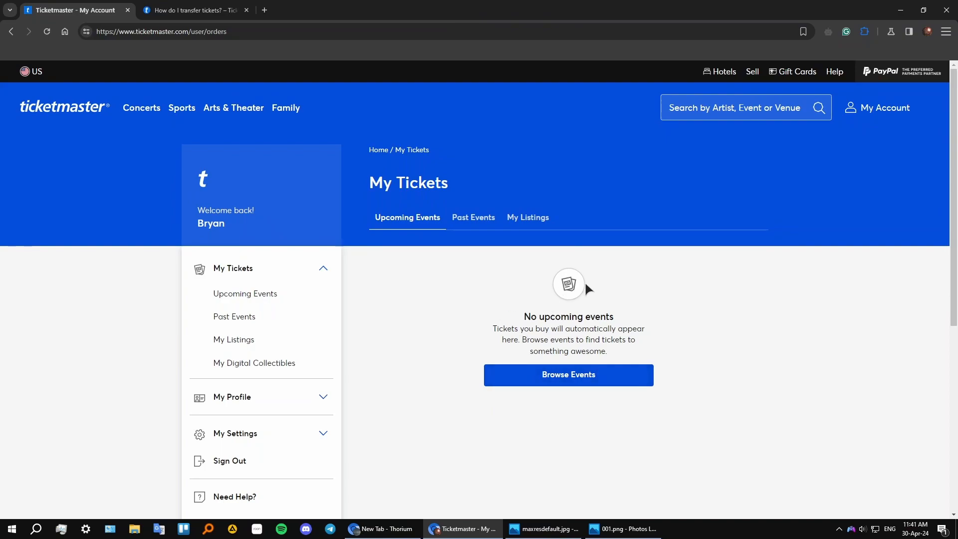
mouse_move(595, 481)
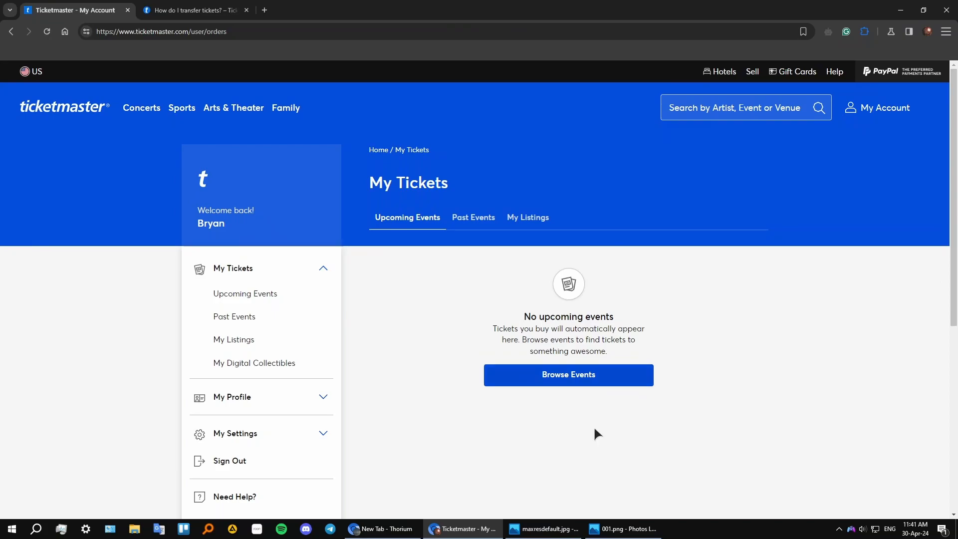
click(543, 530)
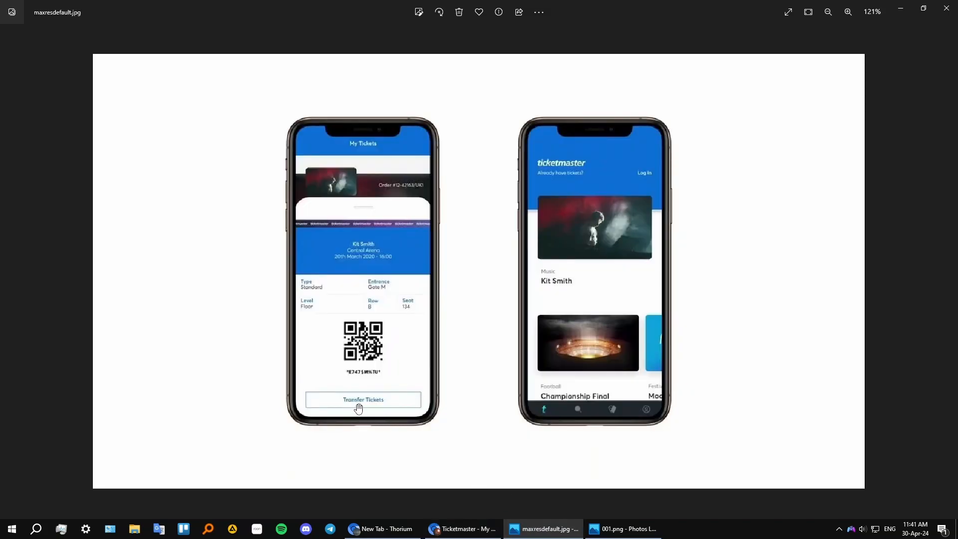
- Read the app transfer steps in the 'How do I transfer tickets?' article, then show the mobile Transfer Tickets screenshot
click(462, 529)
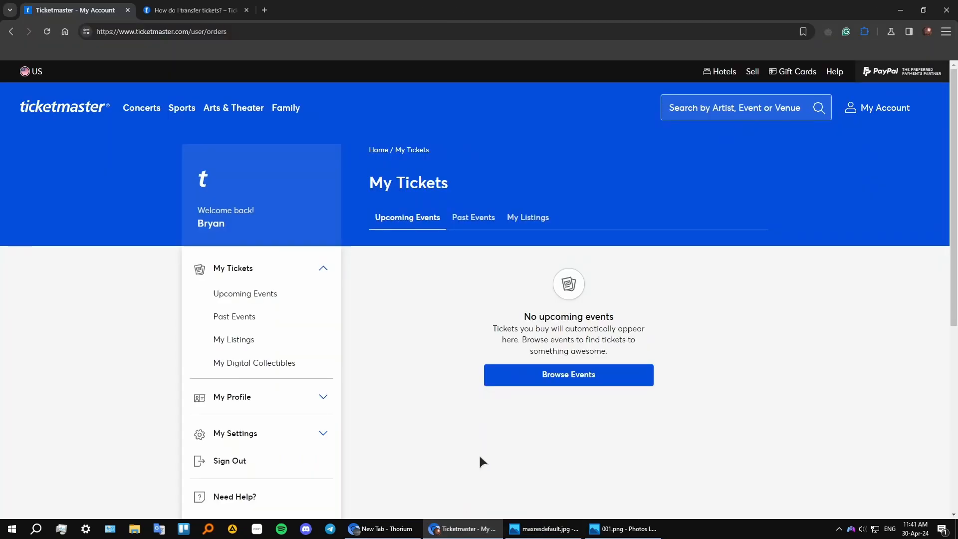
click(193, 10)
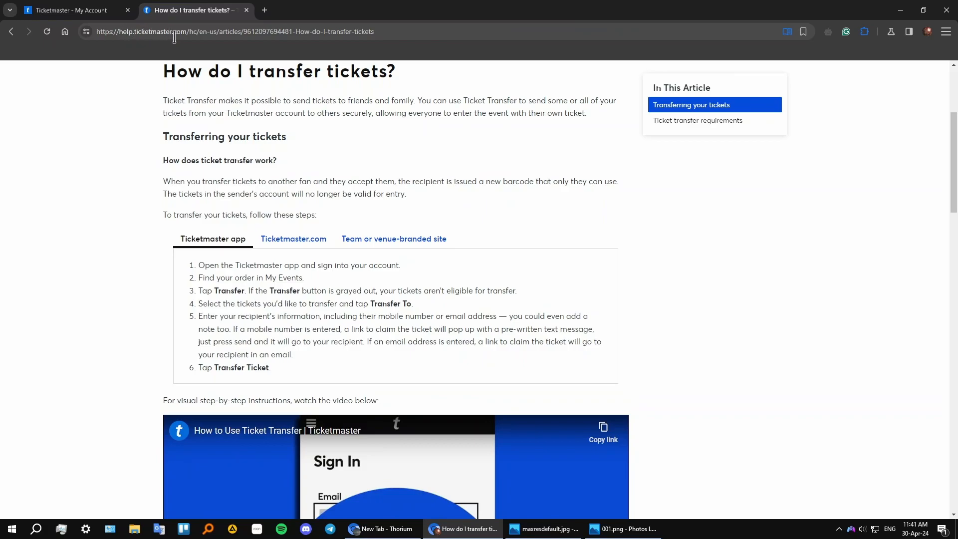
mouse_move(242, 304)
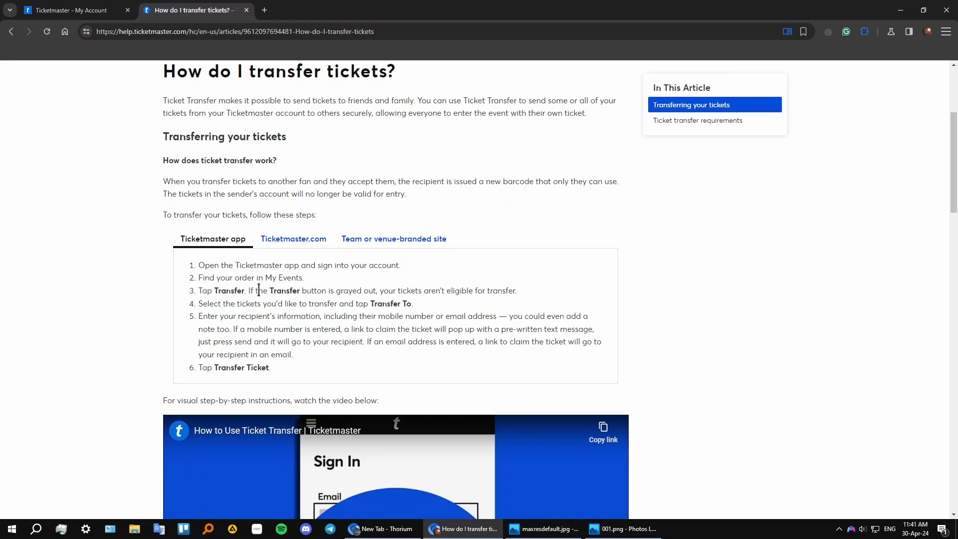
mouse_move(335, 295)
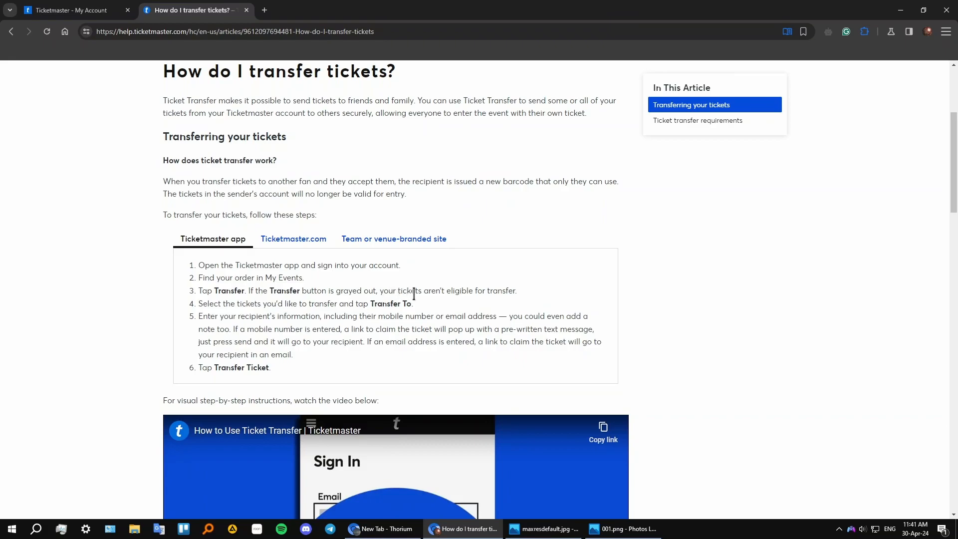
mouse_move(515, 295)
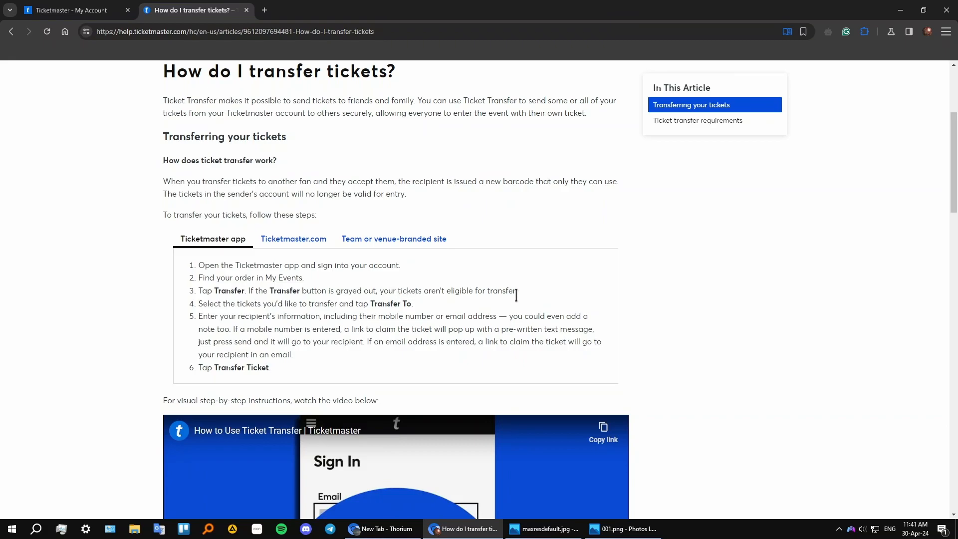
mouse_move(290, 320)
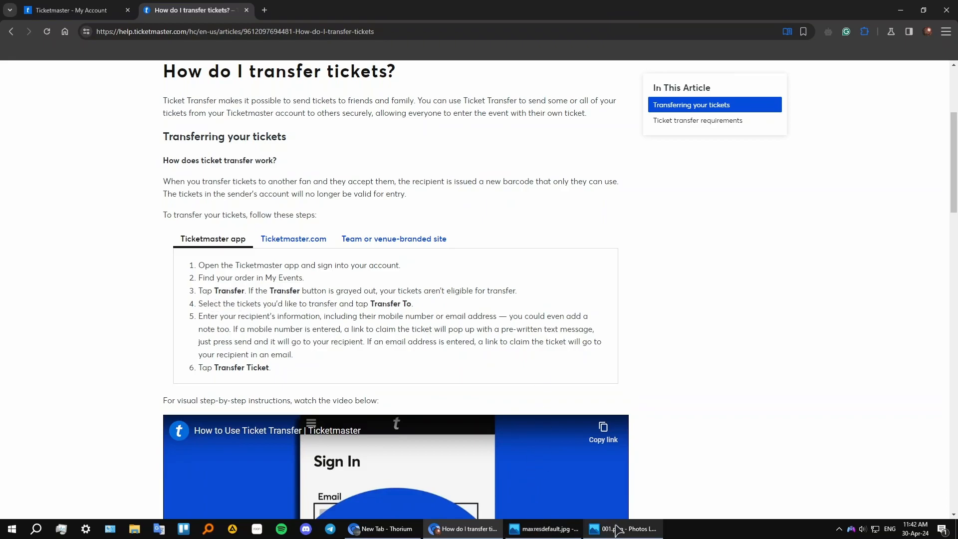
click(542, 529)
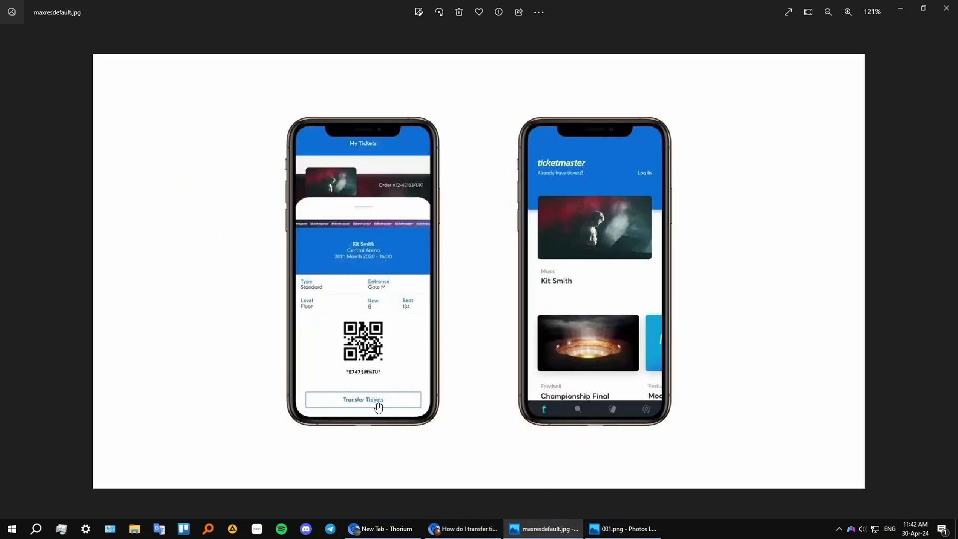
- Revisit the transfer help article and return to the 'Ticketmaster - My Account' My Tickets page
click(462, 529)
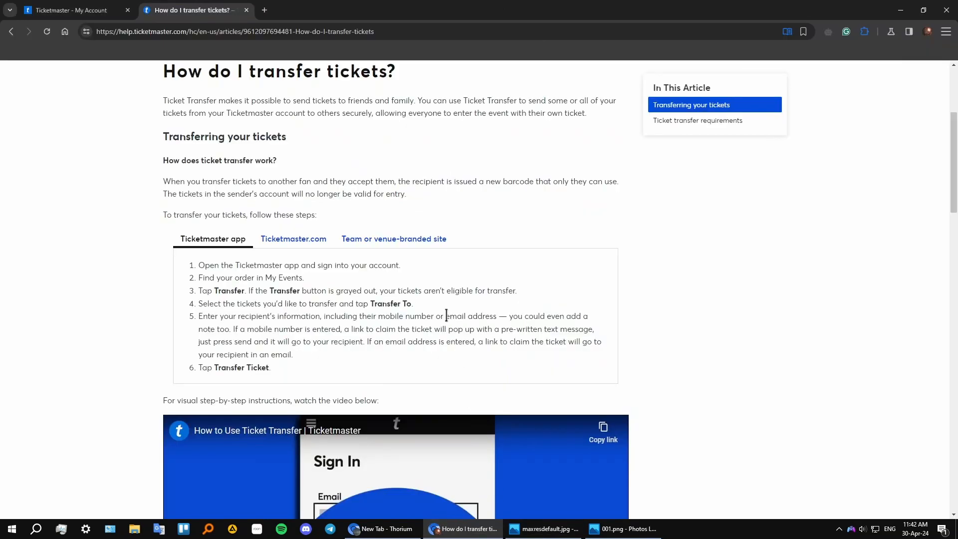
mouse_move(196, 323)
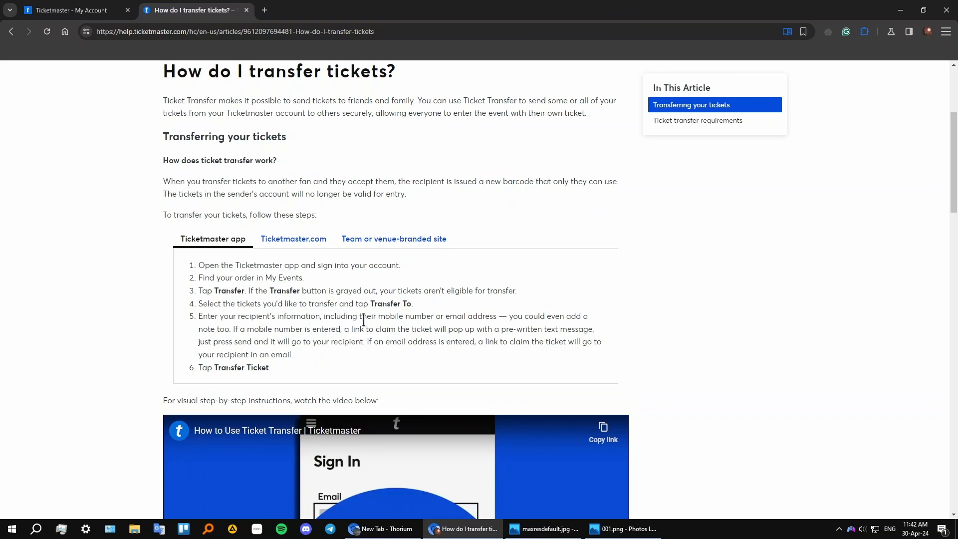
mouse_move(500, 319)
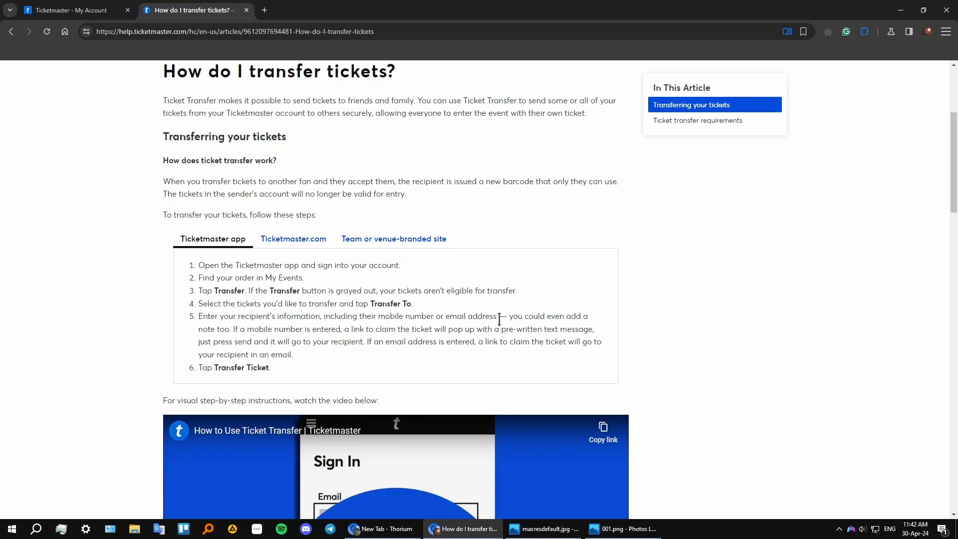
mouse_move(555, 329)
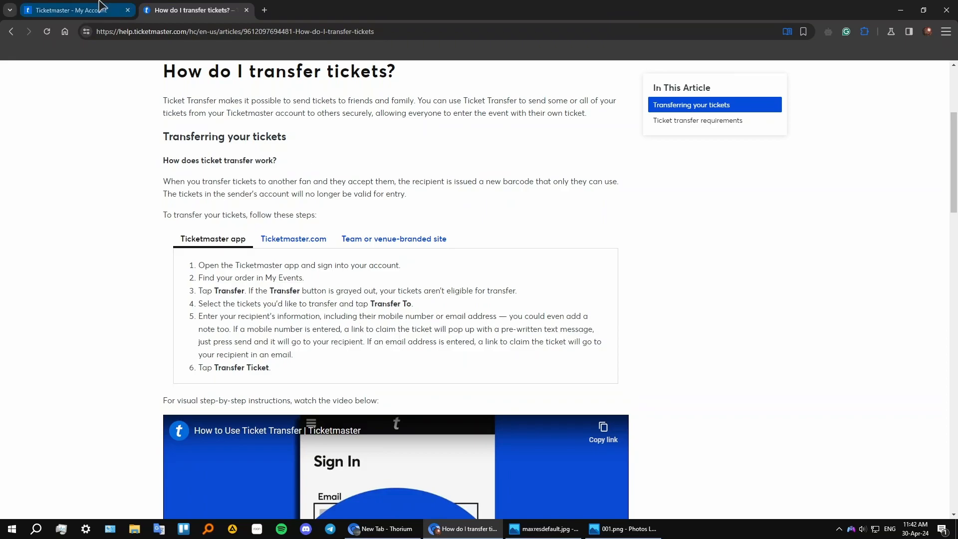
click(67, 10)
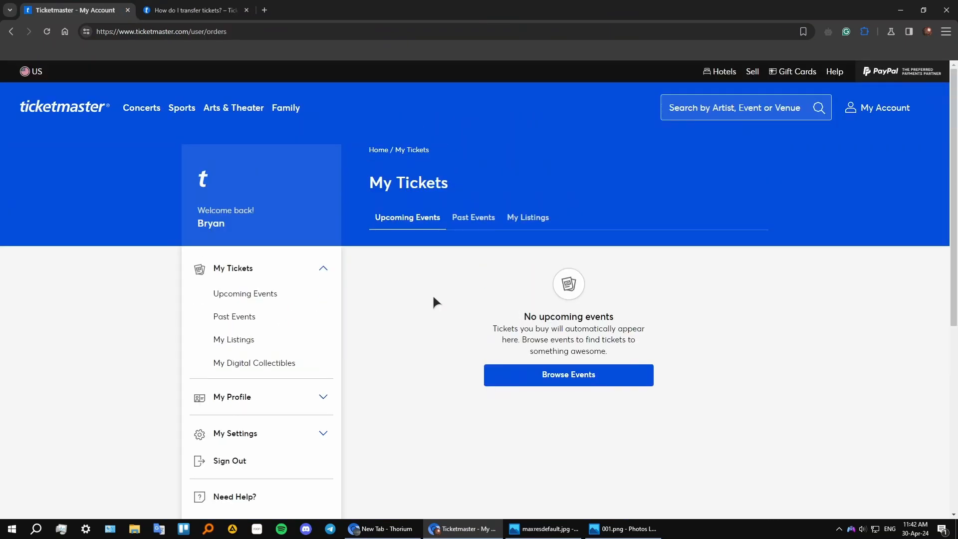
mouse_move(533, 322)
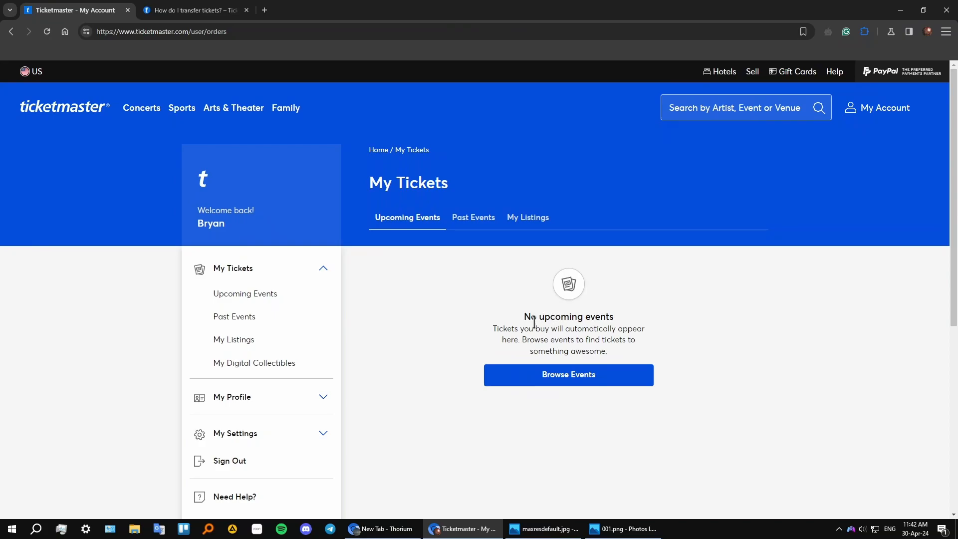
- View the 001.png desktop My Tickets screenshot with the highlighted Transfer option, then return to Ticketmaster
click(622, 529)
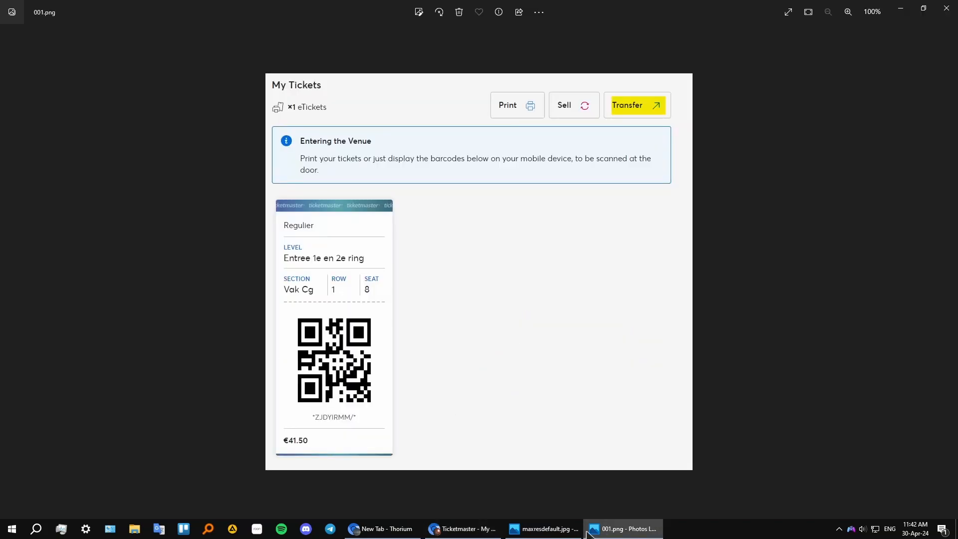
mouse_move(565, 257)
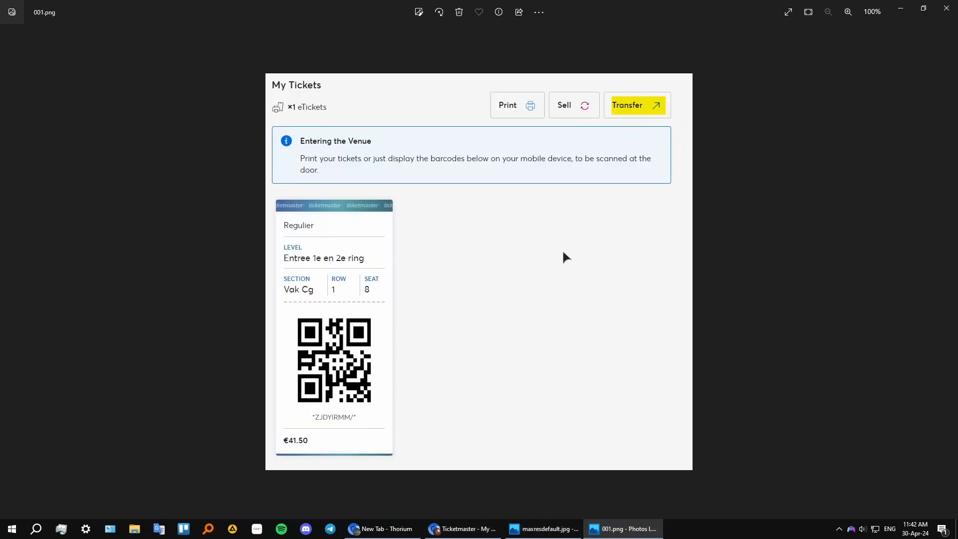
mouse_move(413, 238)
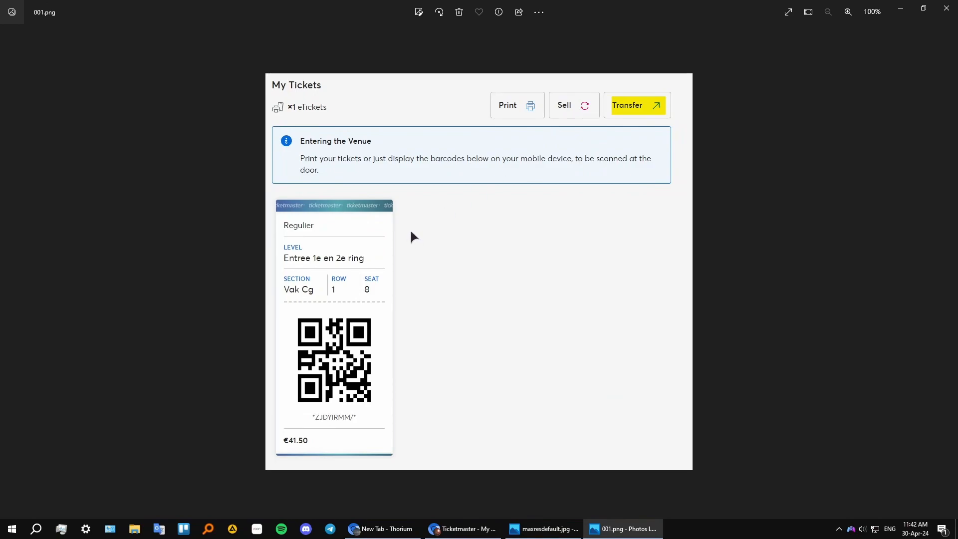
mouse_move(462, 233)
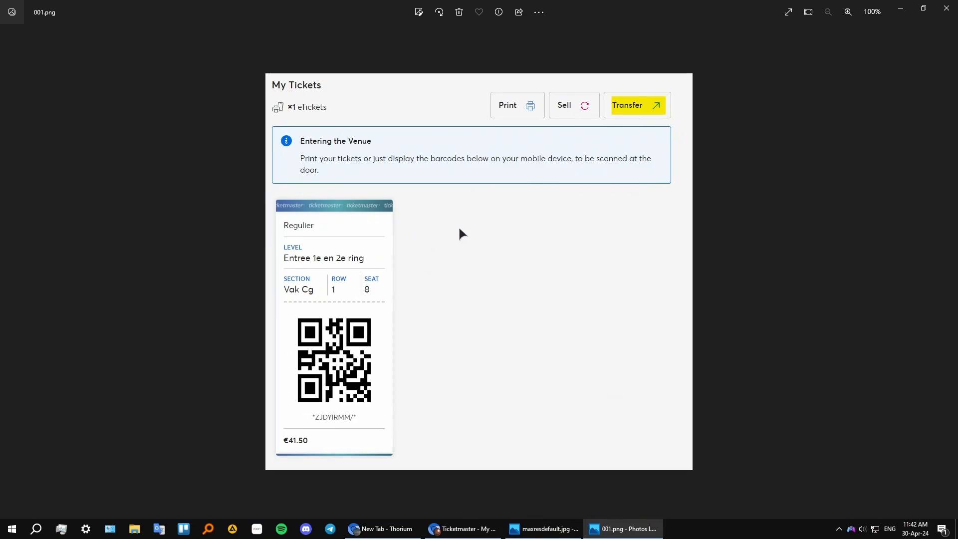
mouse_move(469, 206)
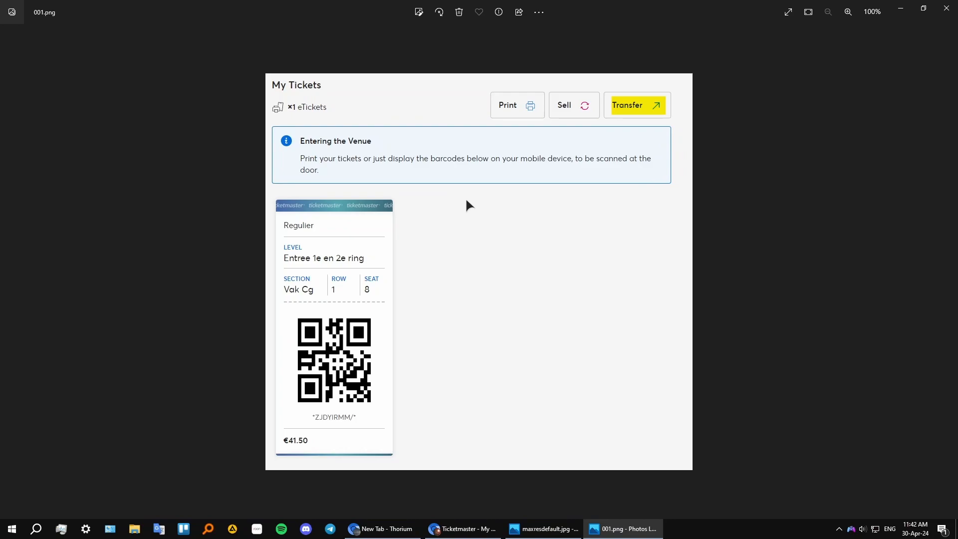
mouse_move(288, 449)
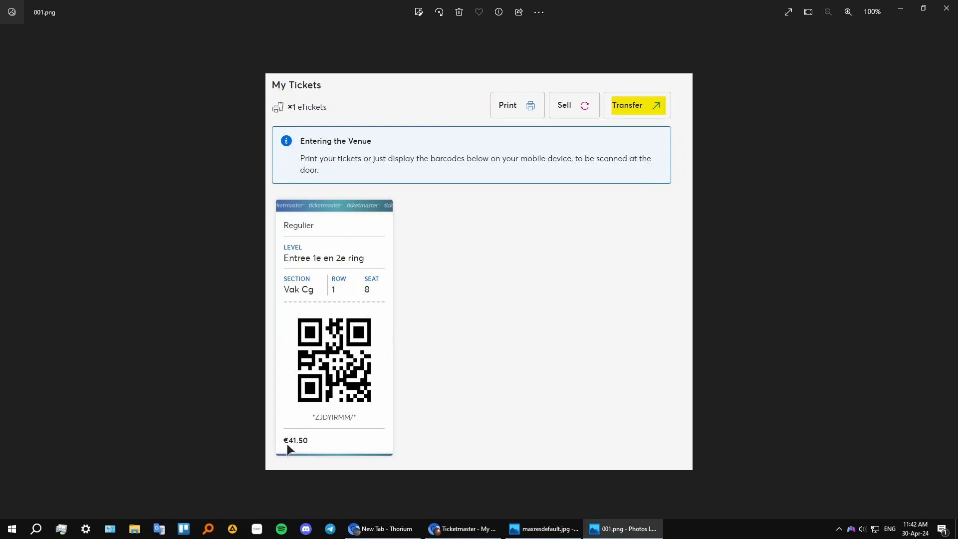
mouse_move(337, 307)
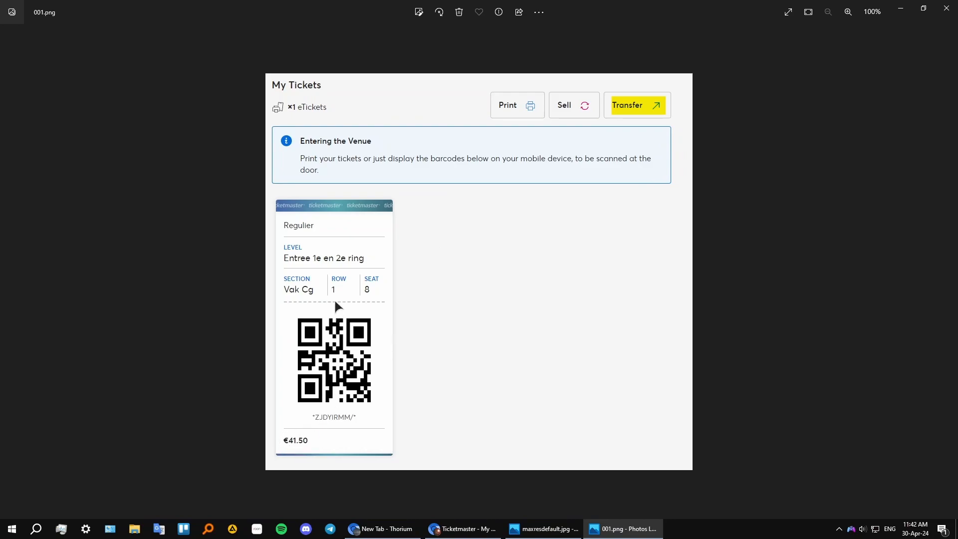
mouse_move(384, 295)
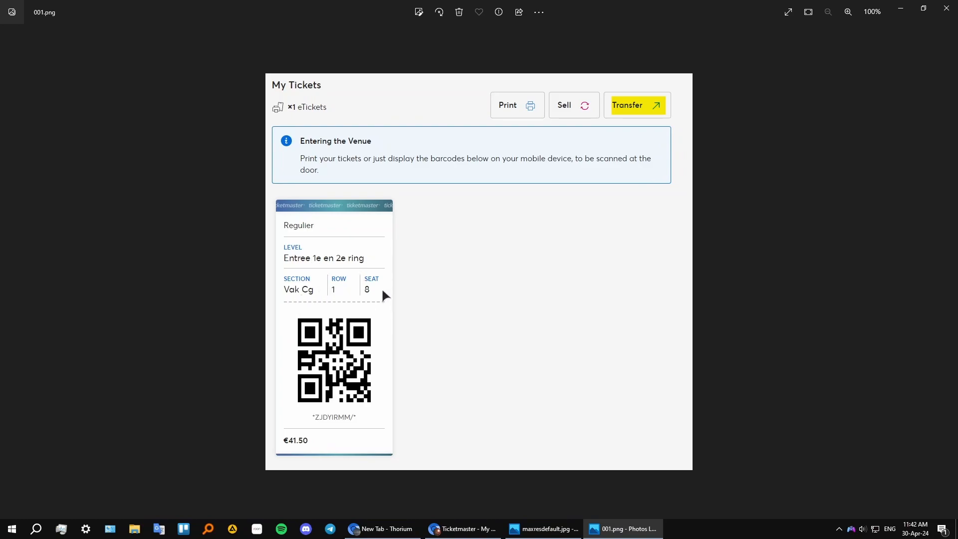
mouse_move(508, 175)
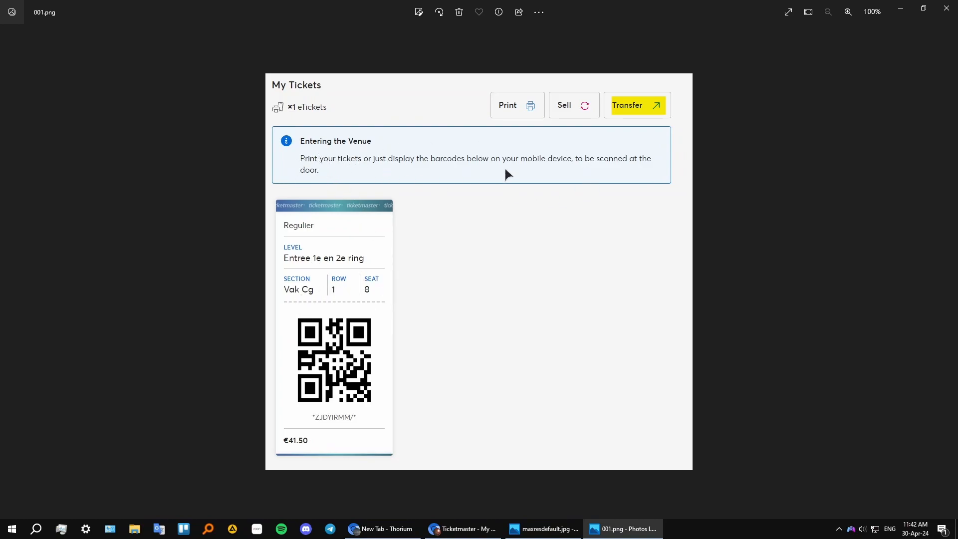
mouse_move(300, 98)
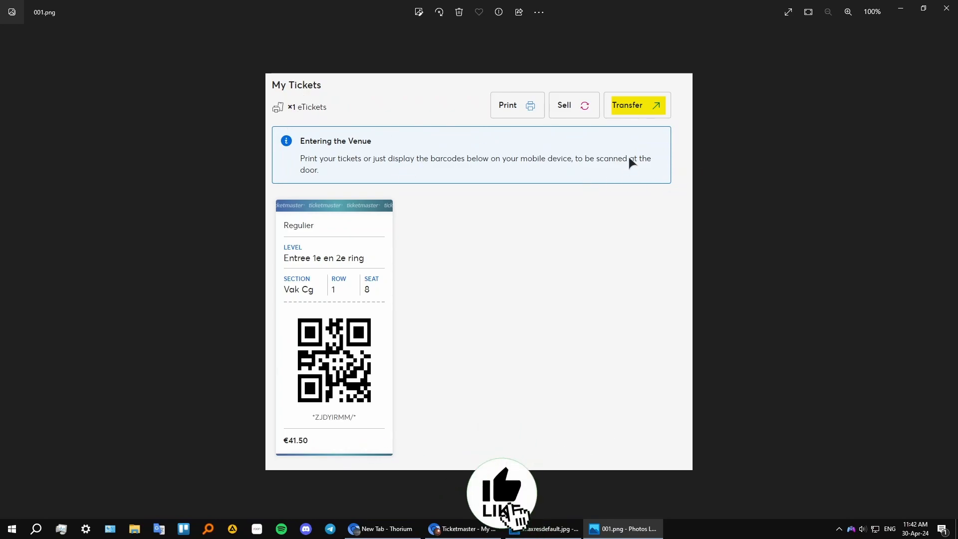
click(463, 529)
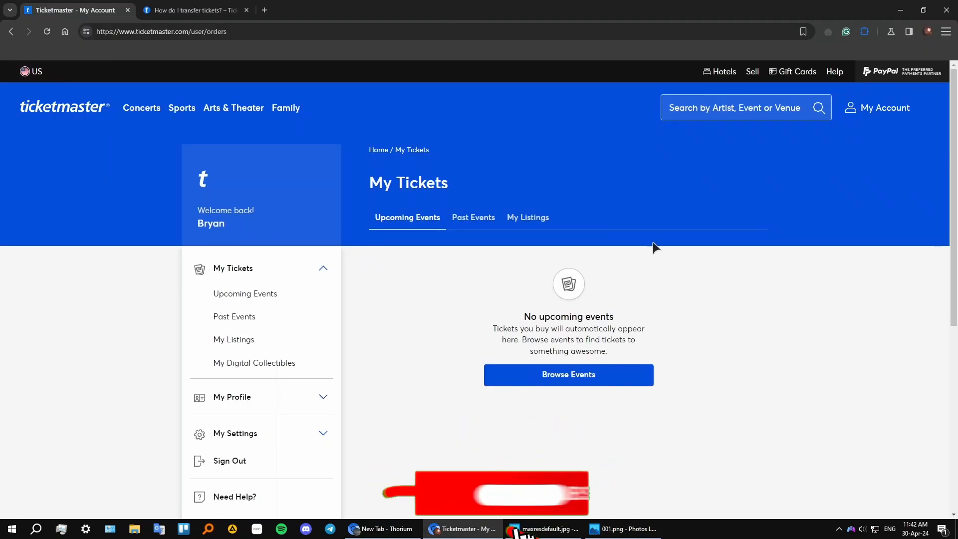